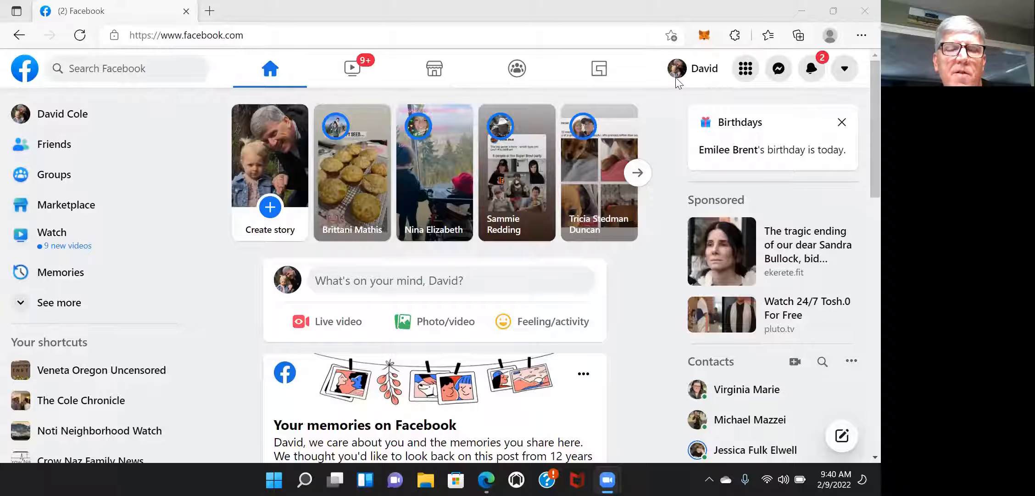
{"action": "mouse_move", "coordinate": [54, 144]}
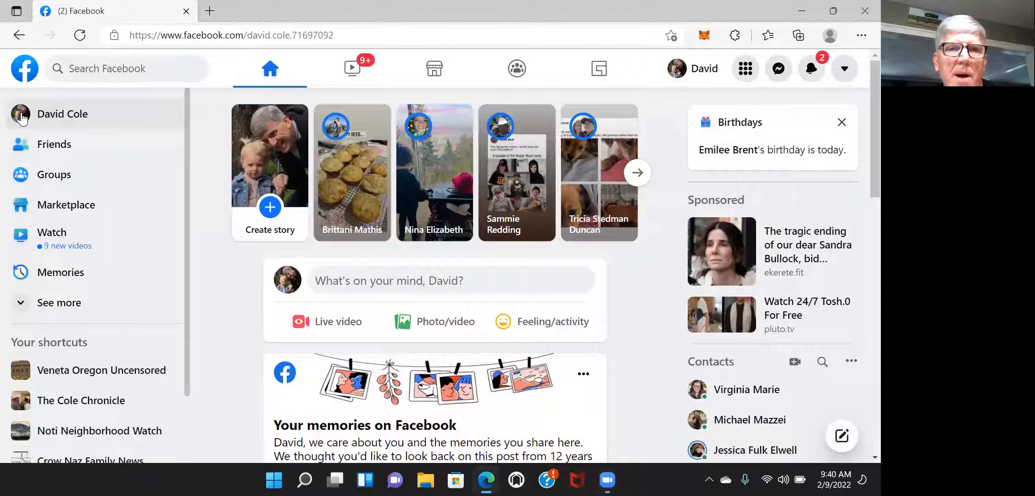
Step: Open your profile and scroll down to the 'Buying and Selling our First Home' video post
{"action": "left_click", "coordinate": [62, 114]}
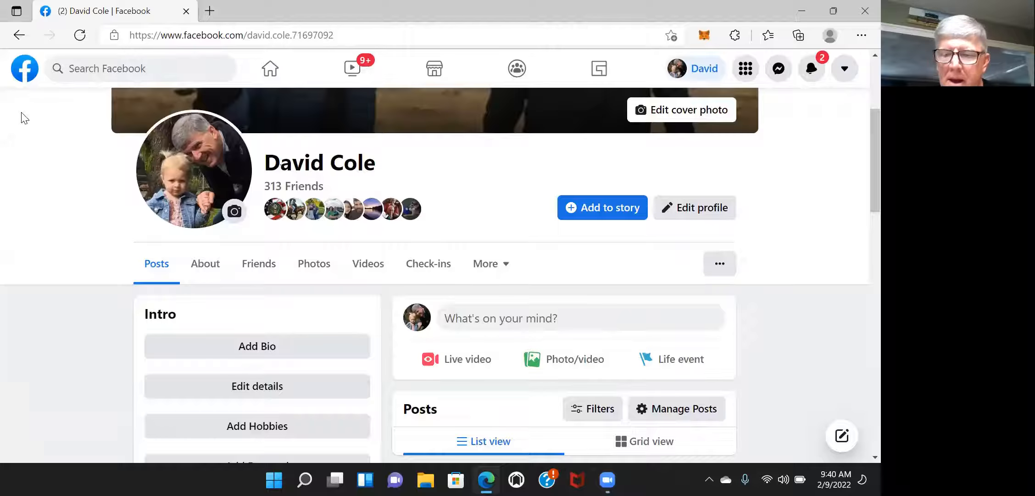
{"action": "scroll", "scroll_direction": "up", "scroll_amount": 3}
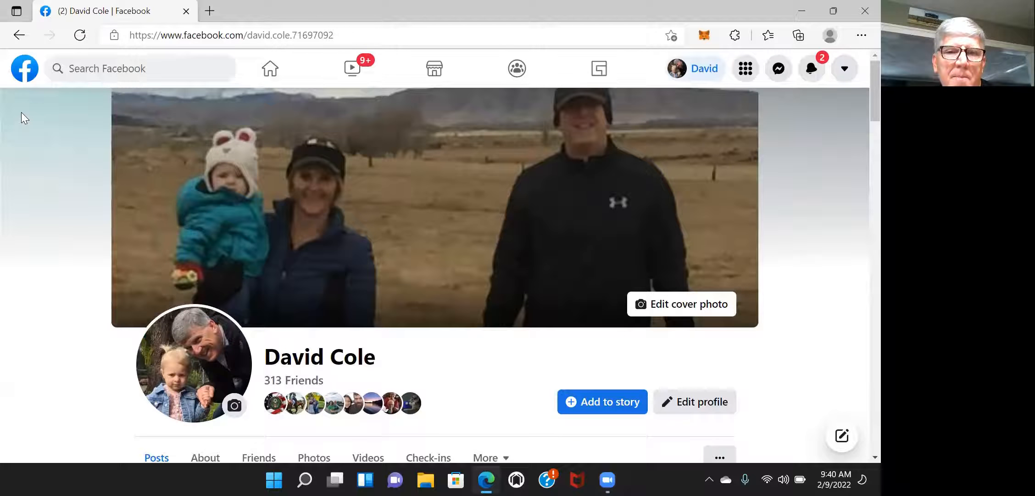
{"action": "scroll", "scroll_direction": "down", "scroll_amount": 3}
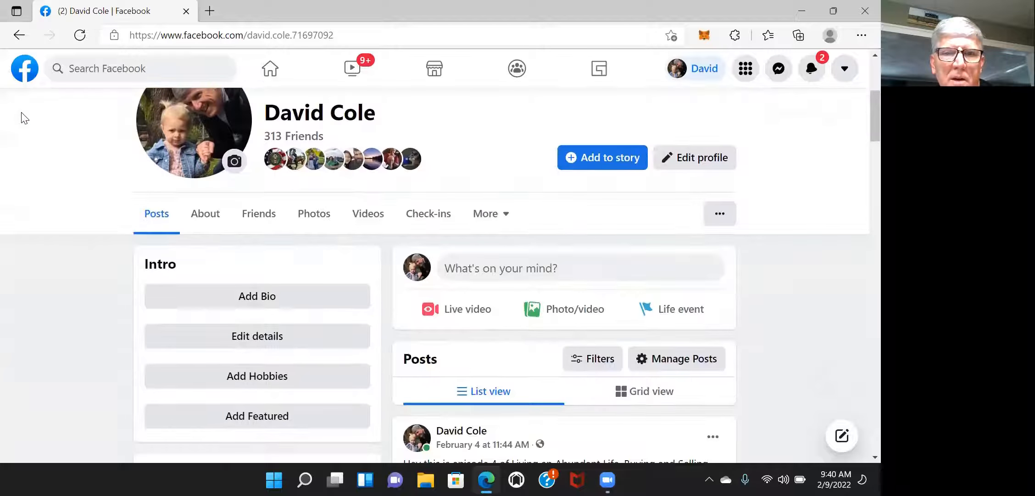
{"action": "scroll", "scroll_direction": "down", "scroll_amount": 3}
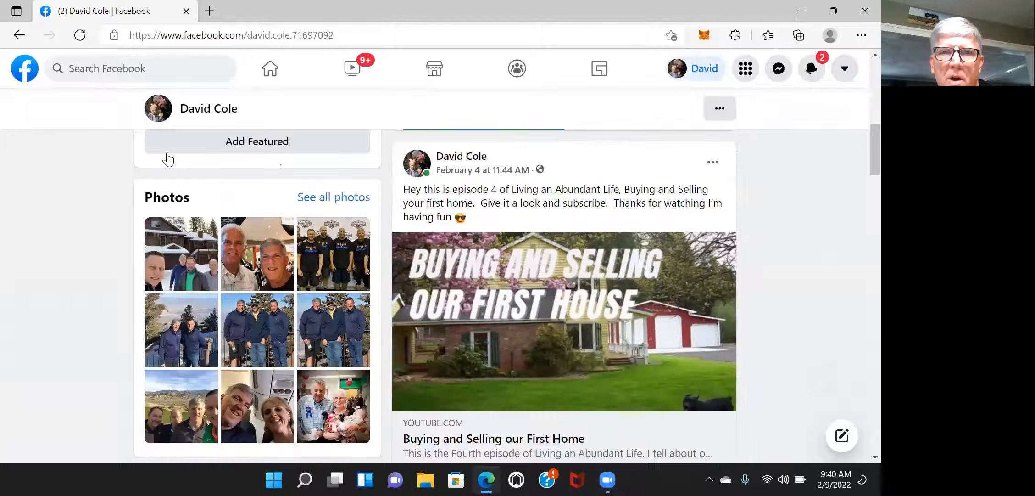
{"action": "mouse_move", "coordinate": [551, 254]}
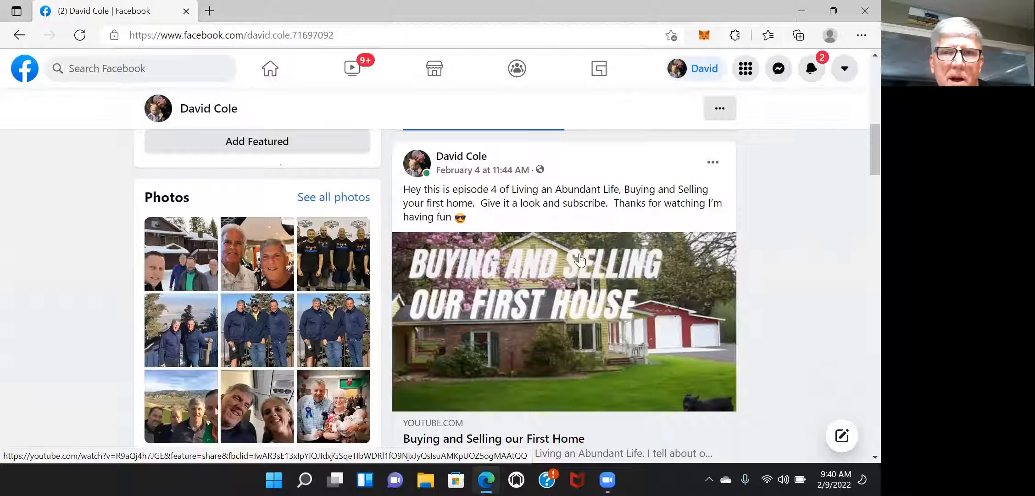
{"action": "mouse_move", "coordinate": [575, 236]}
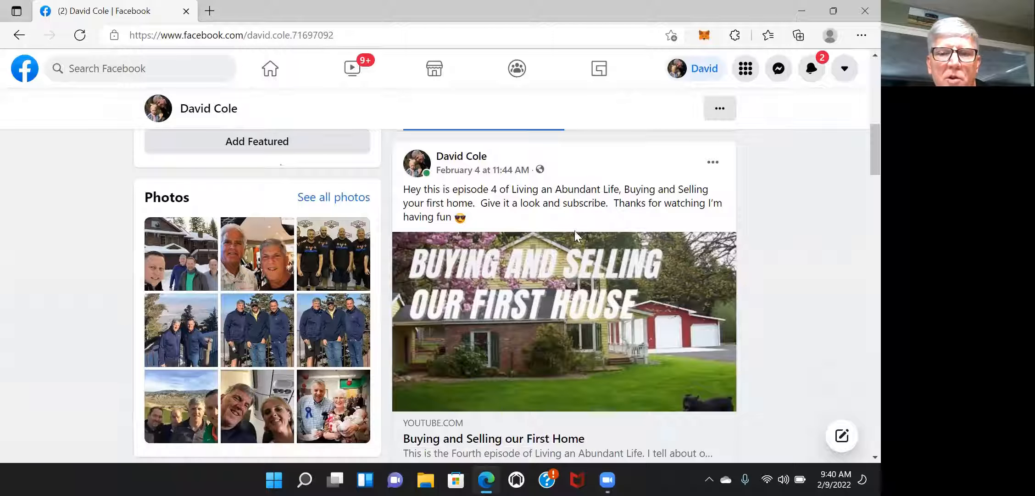
{"action": "mouse_move", "coordinate": [504, 398]}
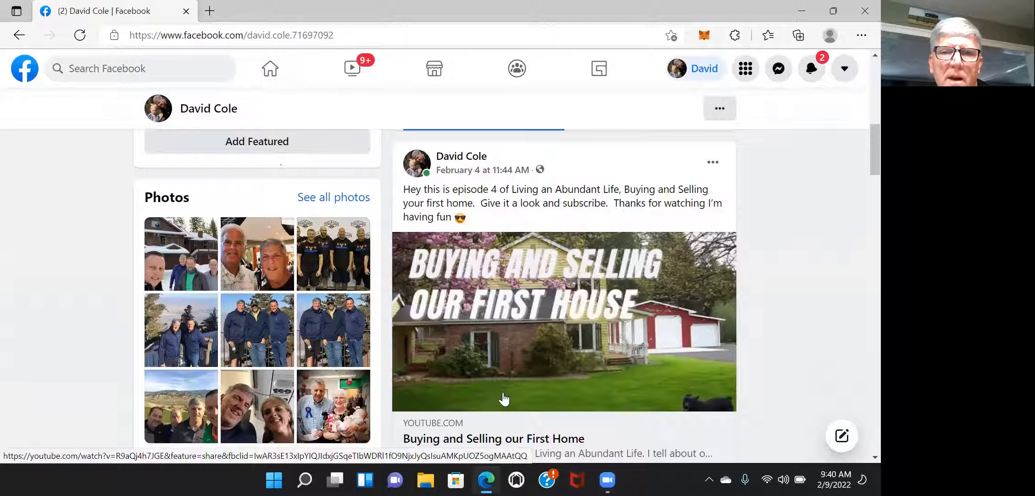
Step: Play the shared 'Buying and Selling our First Home' video in a new YouTube tab
{"action": "left_click", "coordinate": [564, 321]}
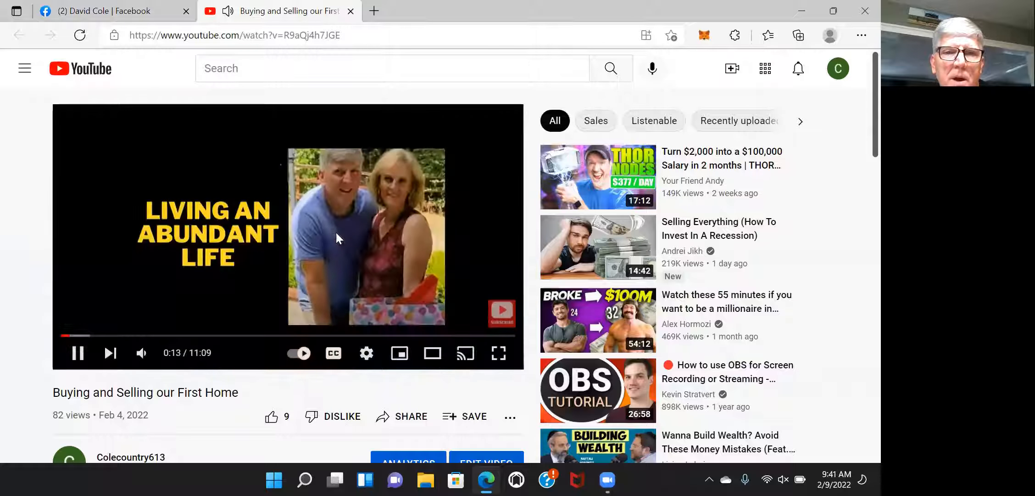
{"action": "mouse_move", "coordinate": [462, 260]}
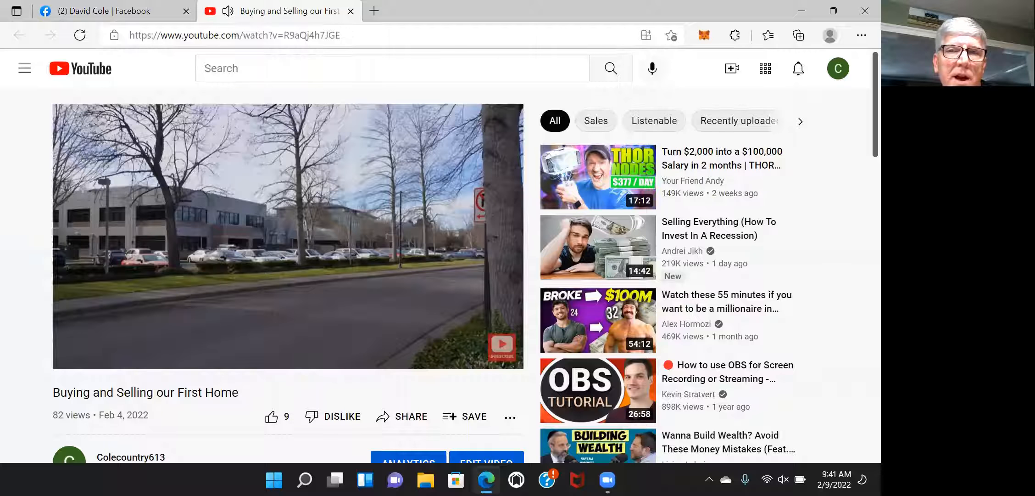
{"action": "mouse_move", "coordinate": [597, 176]}
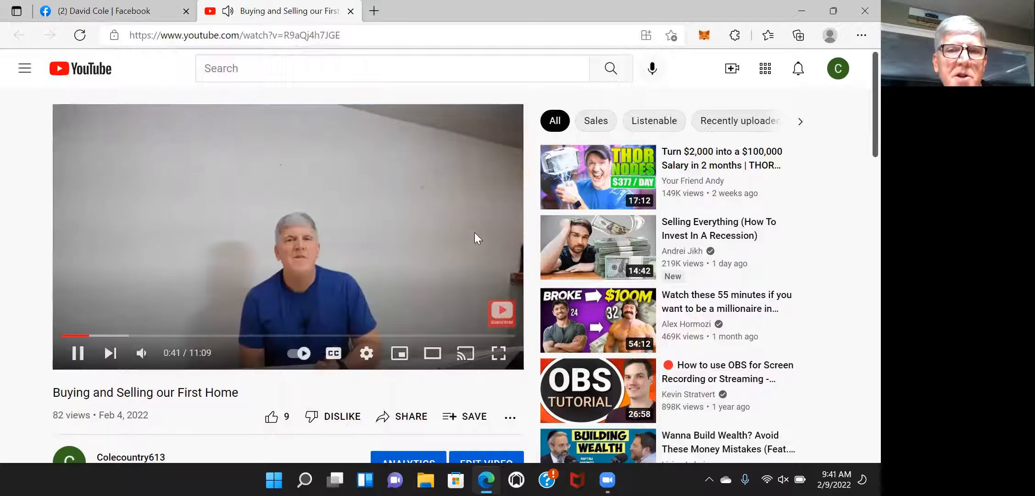
Step: Switch to the Facebook tab and scroll up to the profile's cover photo and name
{"action": "left_click", "coordinate": [112, 11]}
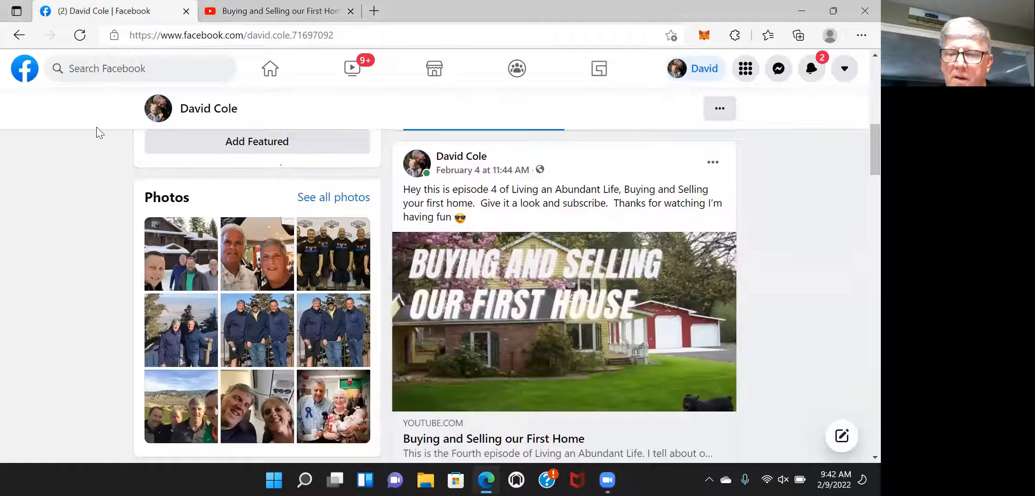
{"action": "scroll", "scroll_direction": "up", "scroll_amount": 3}
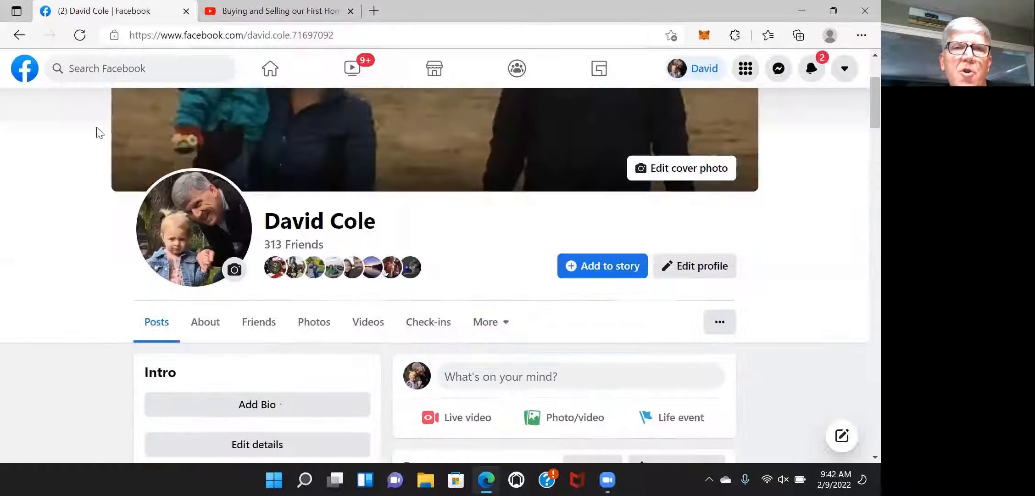
{"action": "scroll", "scroll_direction": "up", "scroll_amount": 3}
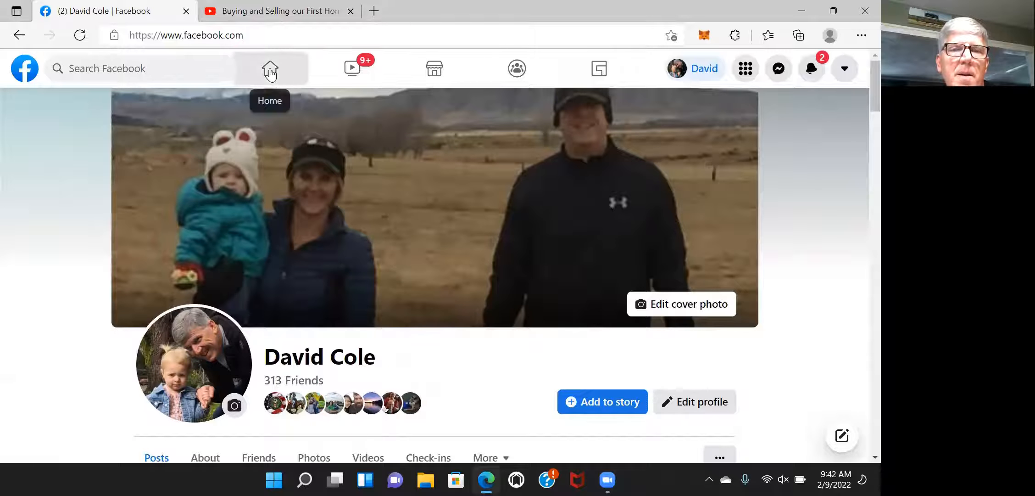
Step: From the home feed, search Facebook for people named 'davi…' with Grossmont
{"action": "left_click", "coordinate": [269, 68]}
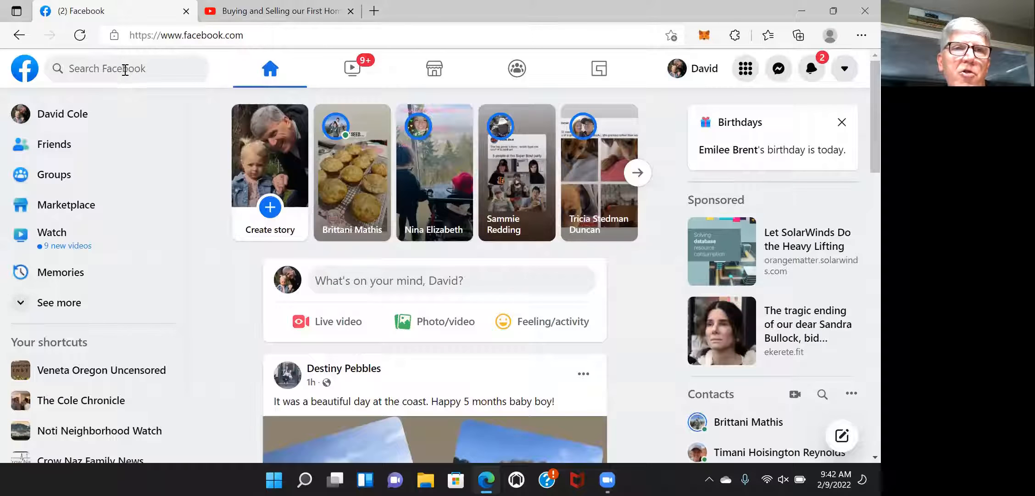
{"action": "left_click", "coordinate": [126, 68]}
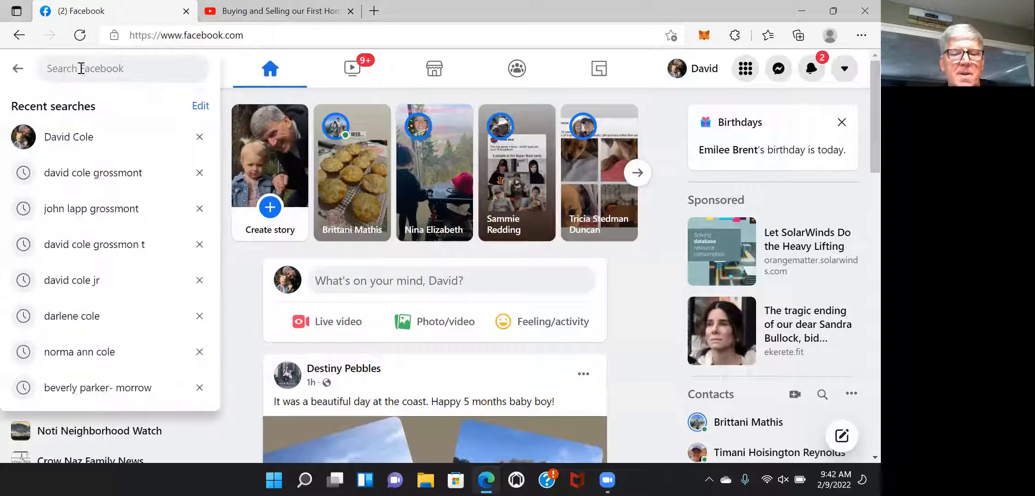
{"action": "type", "text": "david cole grossmont"}
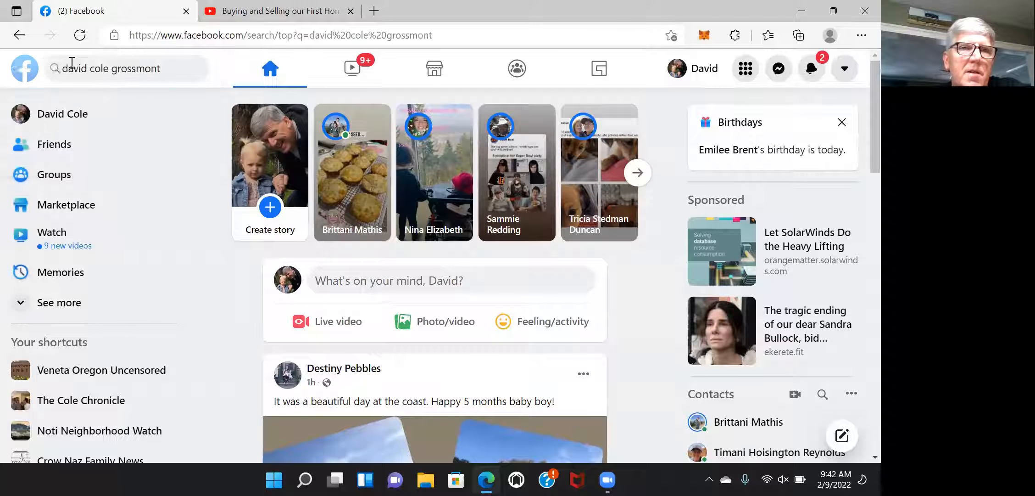
{"action": "key", "text": "Return"}
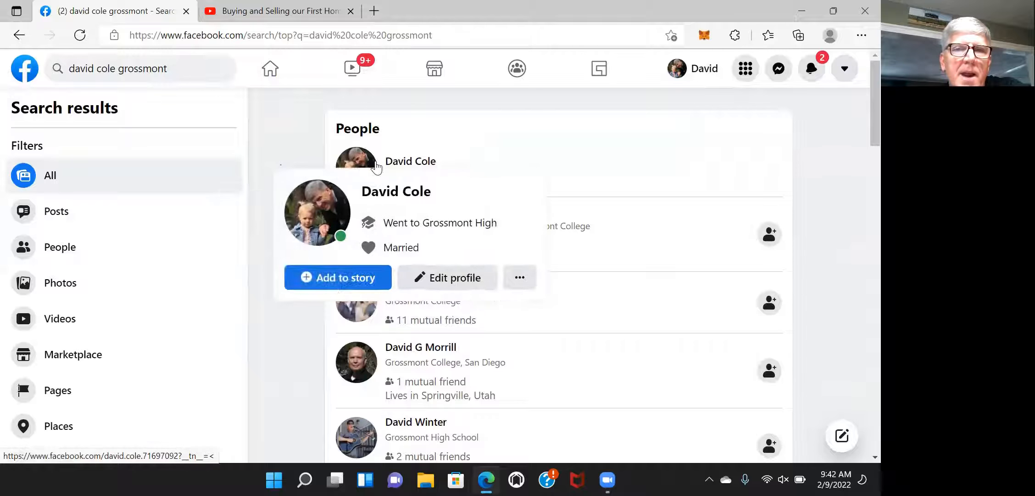
Step: Open your profile from the search results and scroll down to the video post
{"action": "left_click", "coordinate": [410, 160]}
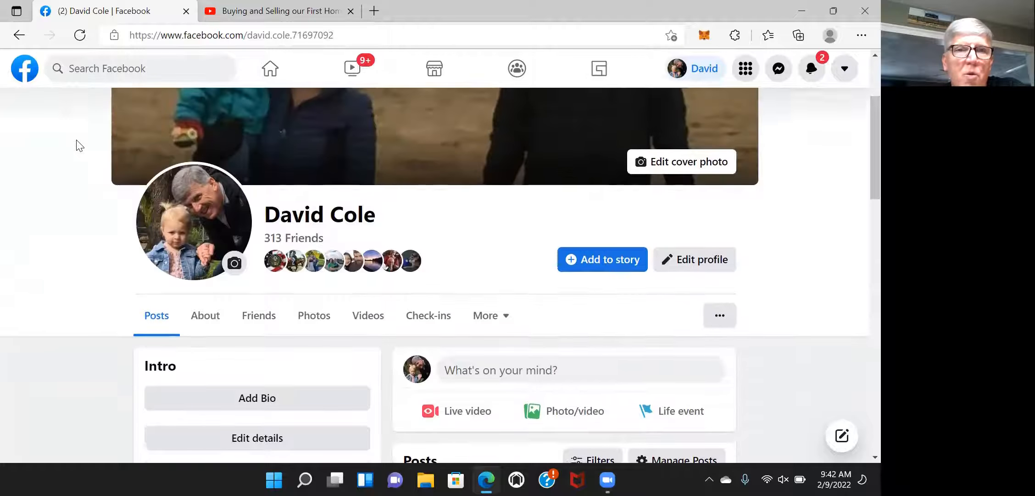
{"action": "scroll", "scroll_direction": "down", "scroll_amount": 3}
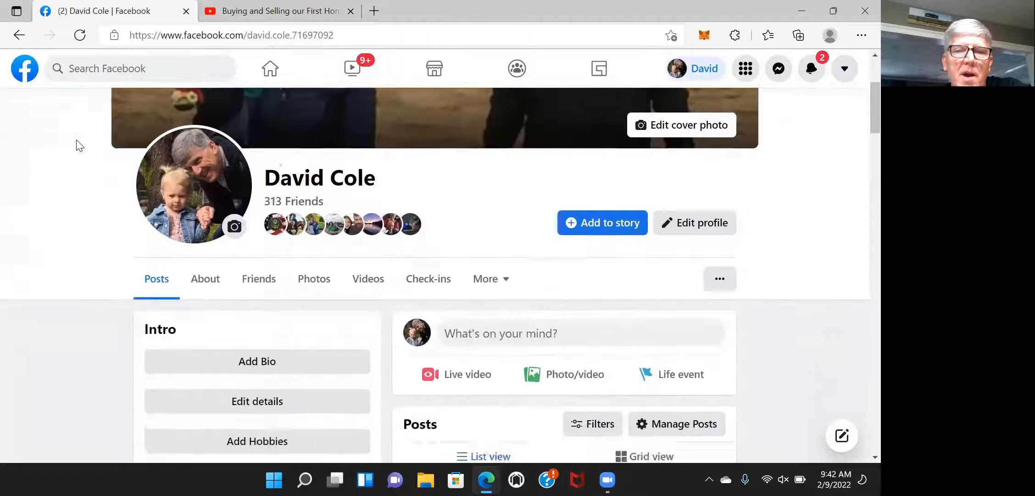
{"action": "scroll", "scroll_direction": "down", "scroll_amount": 3}
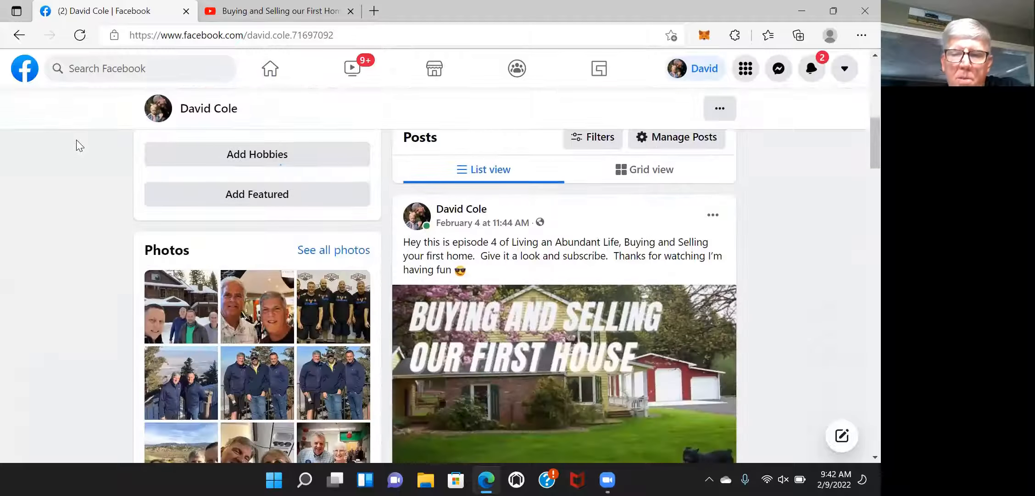
{"action": "scroll", "scroll_direction": "down", "scroll_amount": 3}
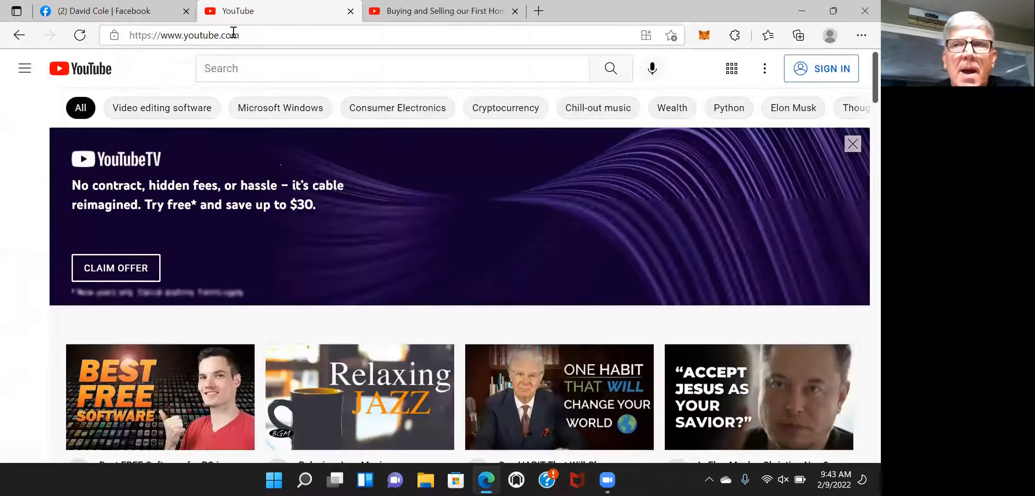
Step: Enter 'david cole abundant life' into the YouTube search box
{"action": "left_click", "coordinate": [24, 68]}
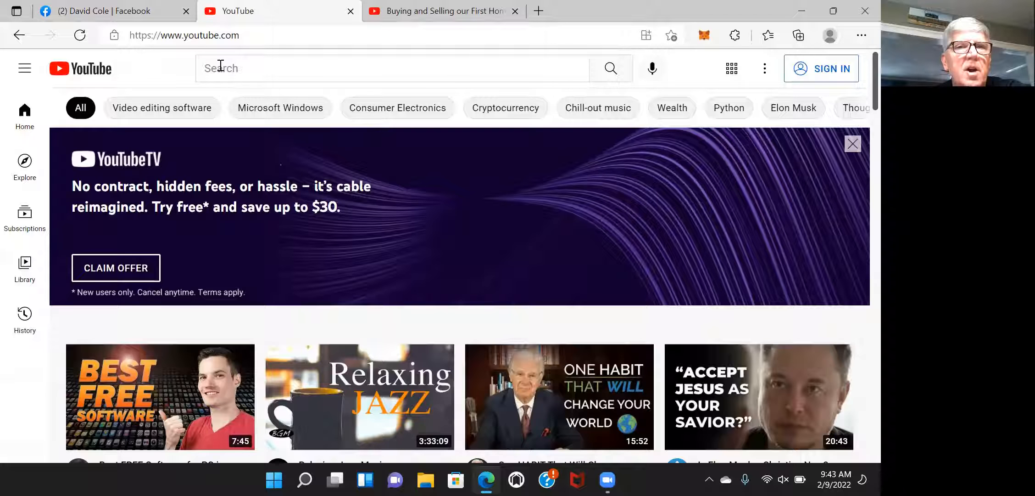
{"action": "left_click", "coordinate": [393, 68]}
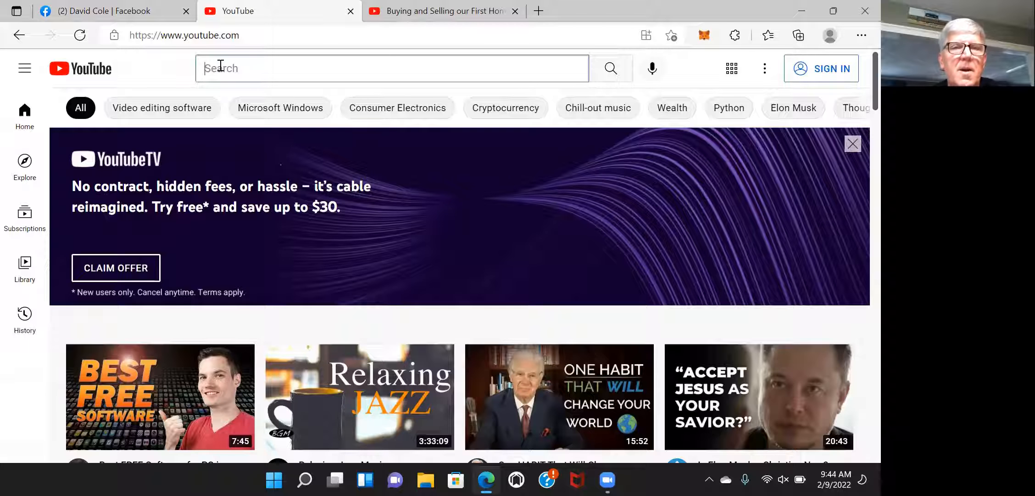
{"action": "type", "text": "david cole"}
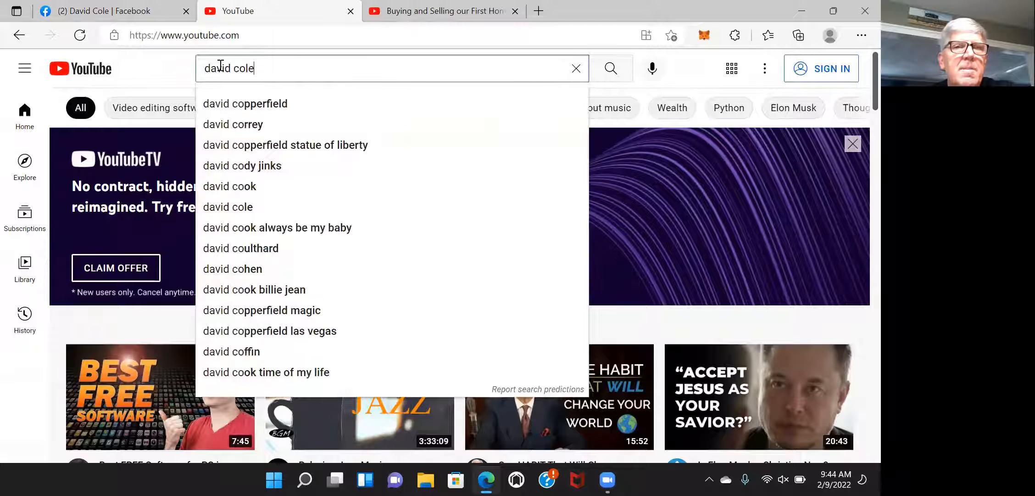
{"action": "type", "text": "abunda"}
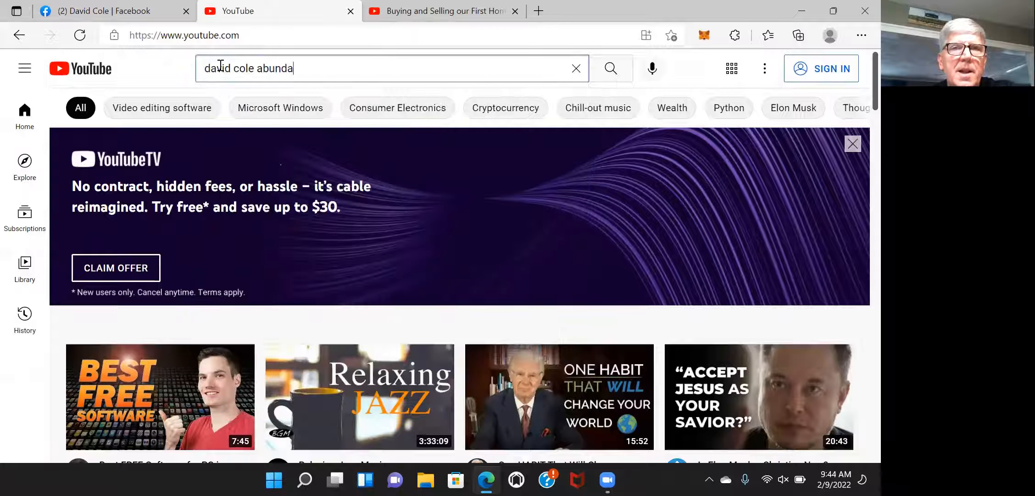
{"action": "type", "text": "nt life"}
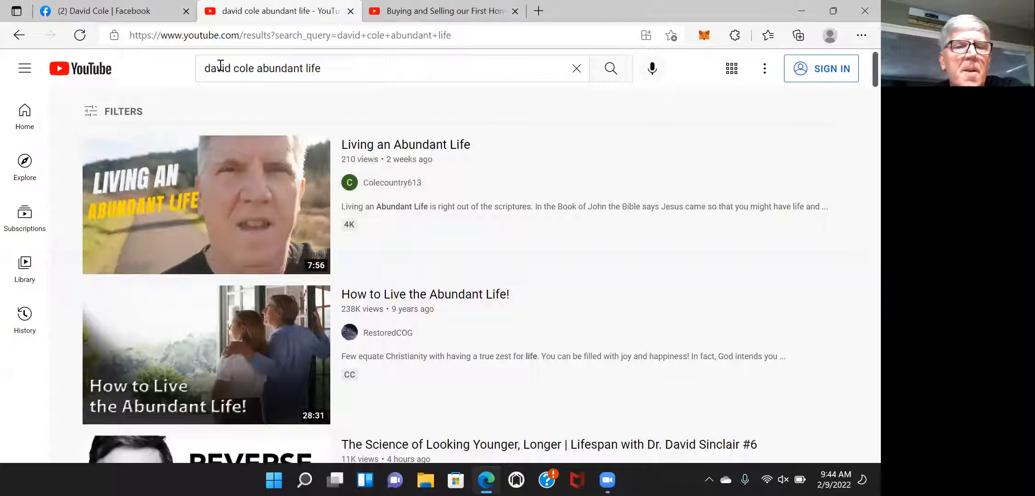
{"action": "mouse_move", "coordinate": [211, 157]}
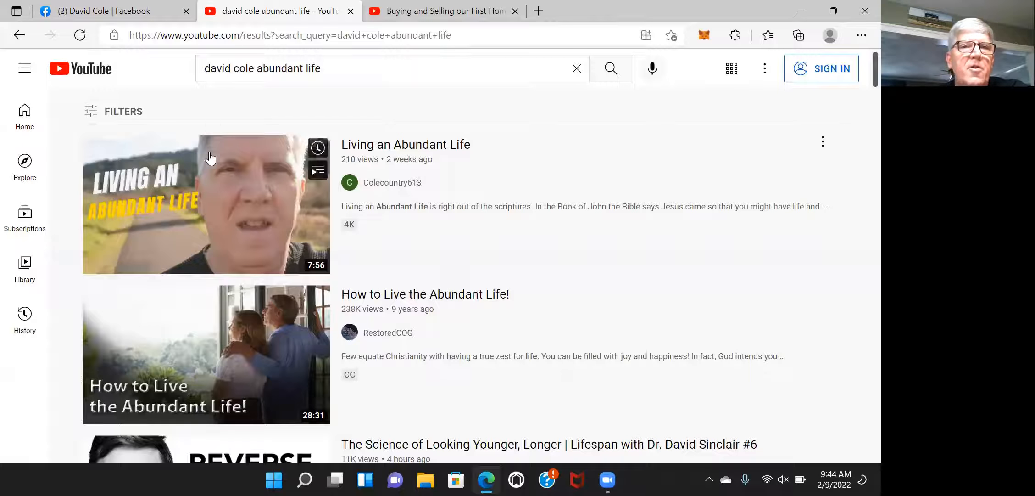
Step: Open the 'Living an Abundant Life' result and skip the pre-roll ad
{"action": "left_click", "coordinate": [206, 205]}
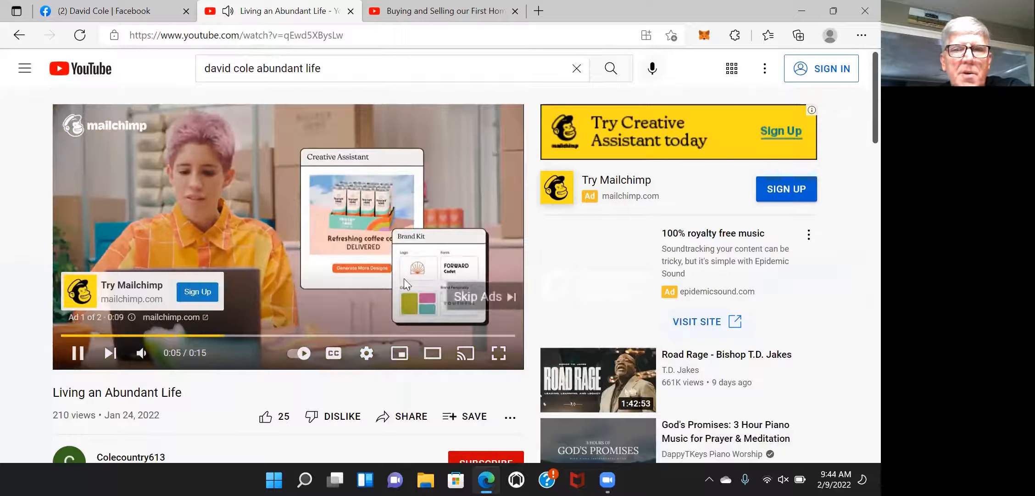
{"action": "left_click", "coordinate": [477, 295]}
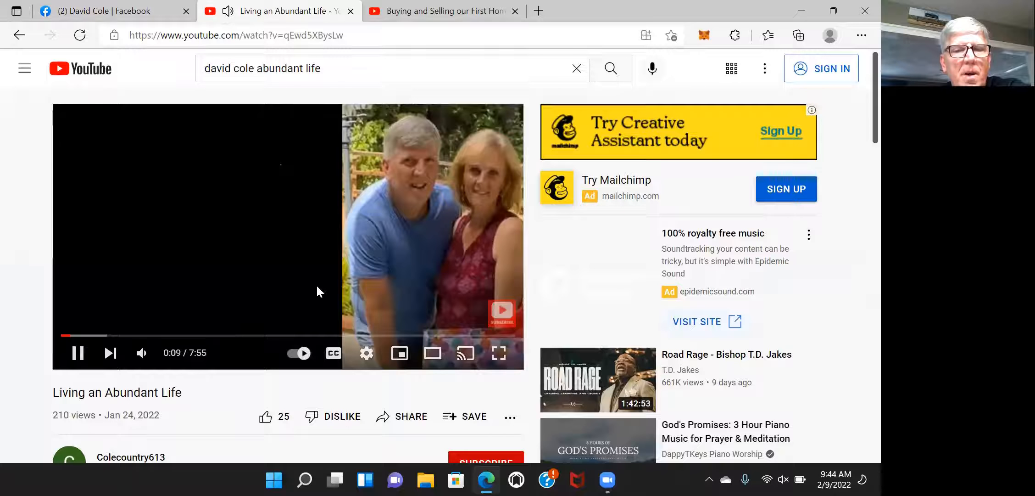
{"action": "mouse_move", "coordinate": [445, 308]}
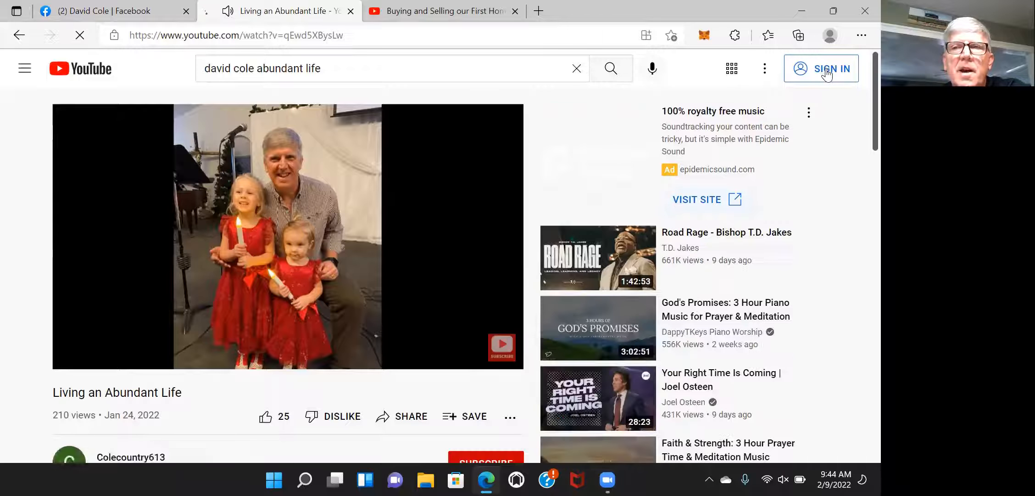
Step: Start YouTube sign-in, reaching Google's choose-an-account page
{"action": "left_click", "coordinate": [821, 69]}
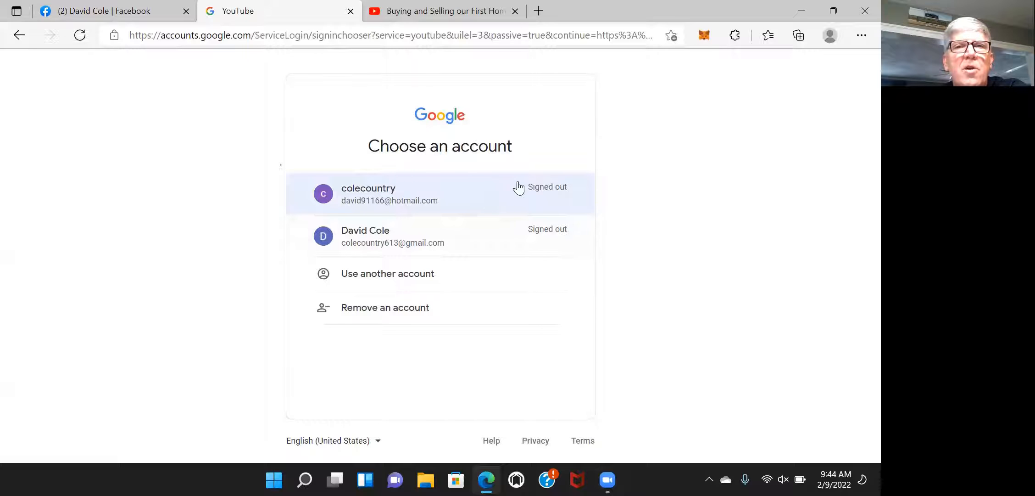
{"action": "mouse_move", "coordinate": [297, 26]}
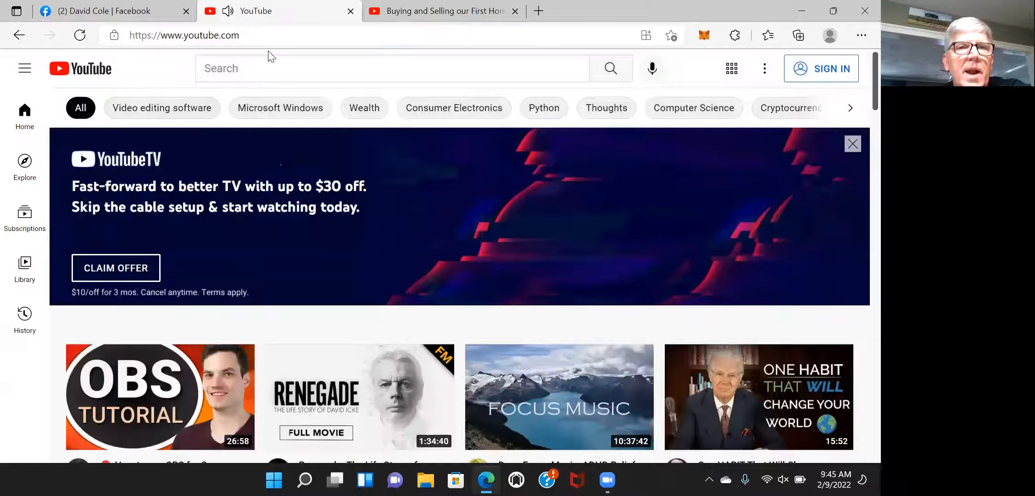
{"action": "mouse_move", "coordinate": [24, 216]}
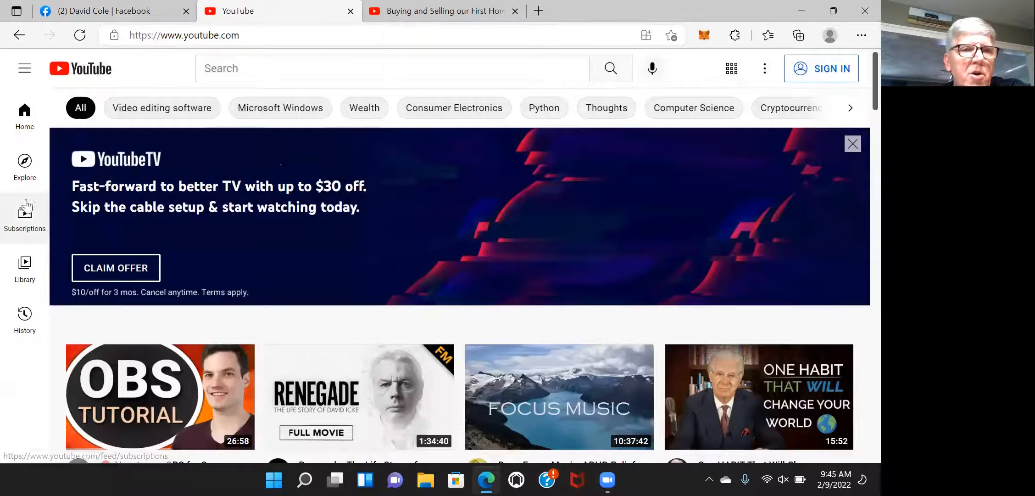
{"action": "mouse_move", "coordinate": [25, 214]}
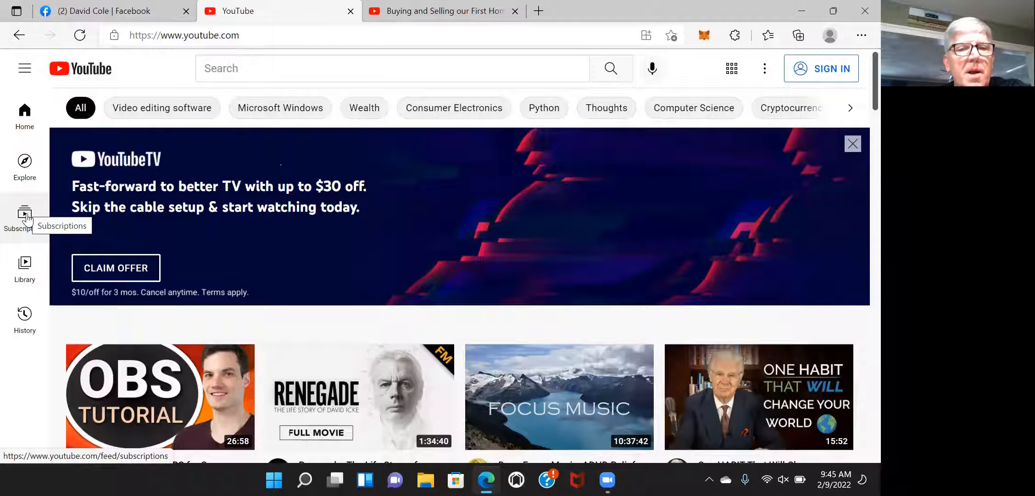
{"action": "mouse_move", "coordinate": [838, 79]}
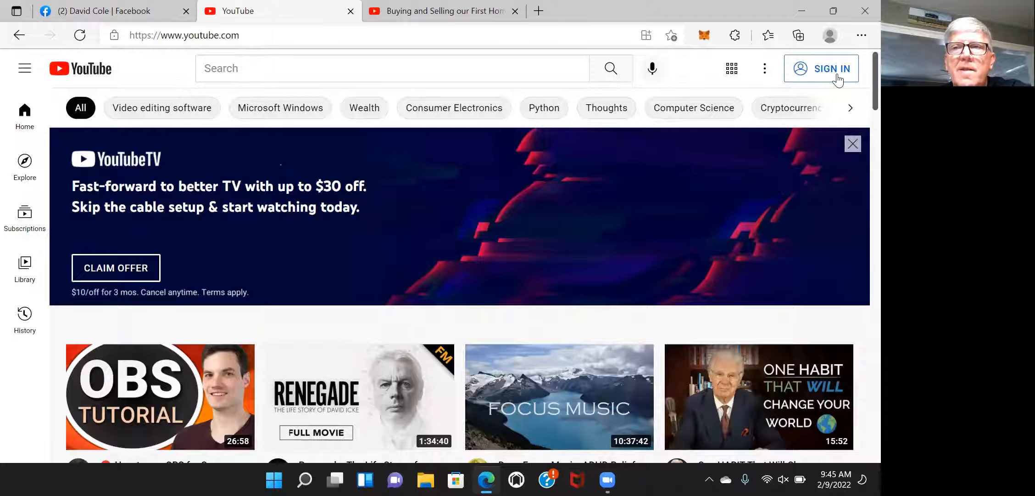
Step: Sign in to the YouTube account to load the personalized recommendations feed
{"action": "left_click", "coordinate": [821, 68]}
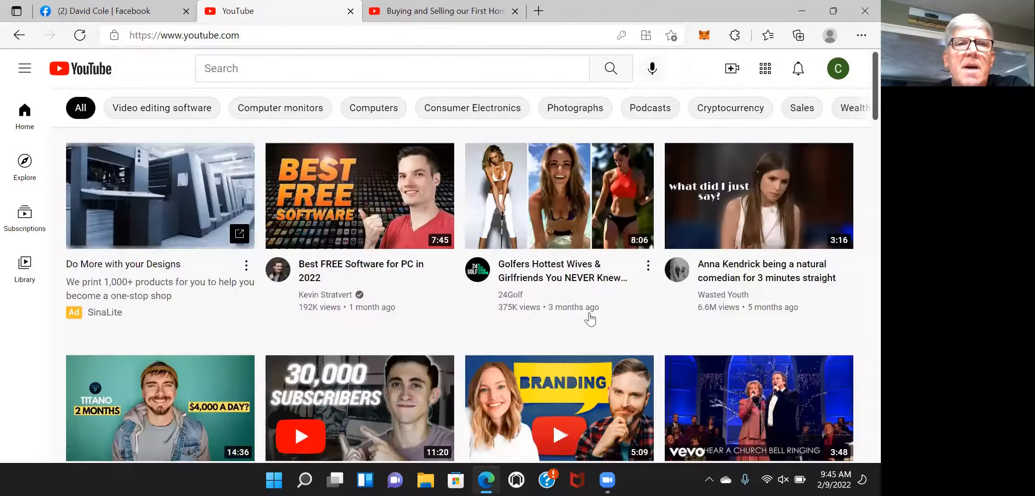
{"action": "mouse_move", "coordinate": [329, 309]}
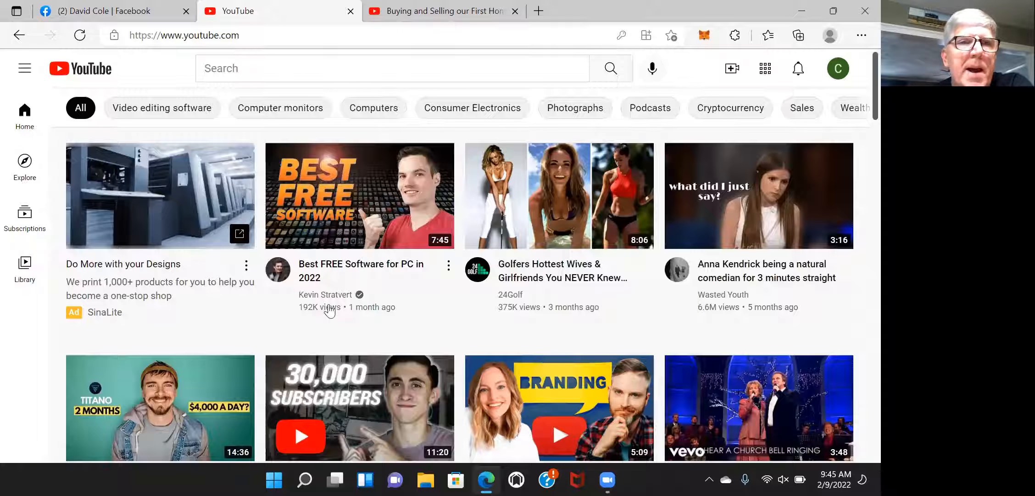
{"action": "mouse_move", "coordinate": [791, 88]}
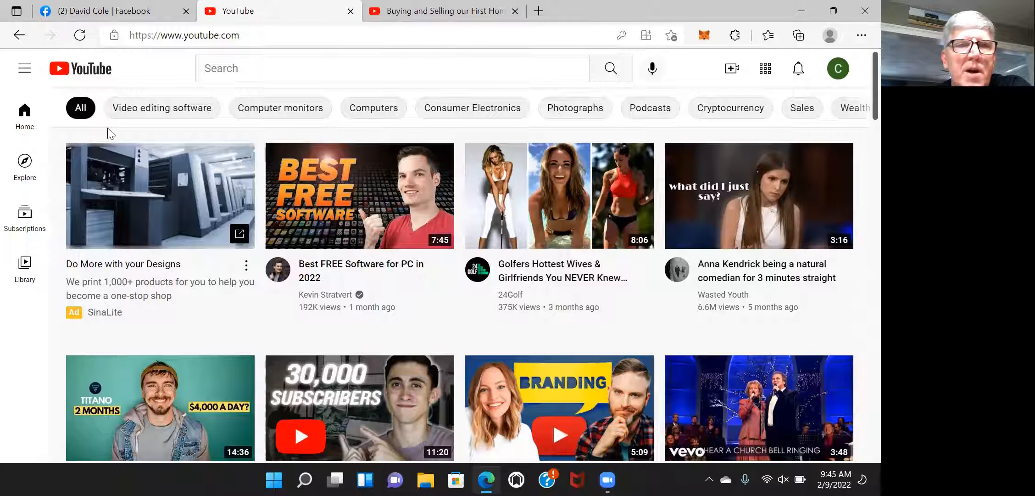
{"action": "mouse_move", "coordinate": [25, 218]}
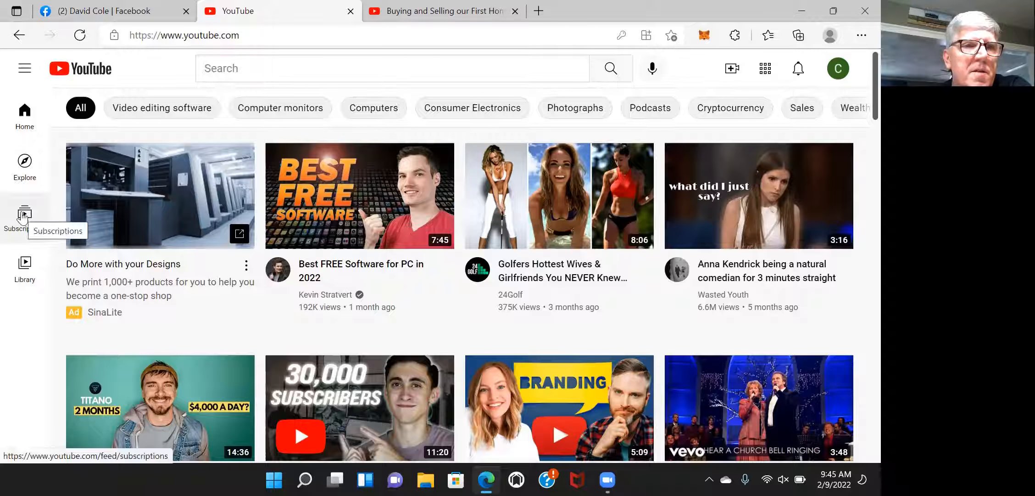
Step: Show the Subscriptions feed with recent uploads from channels like Think Media and RugDoc
{"action": "left_click", "coordinate": [24, 218]}
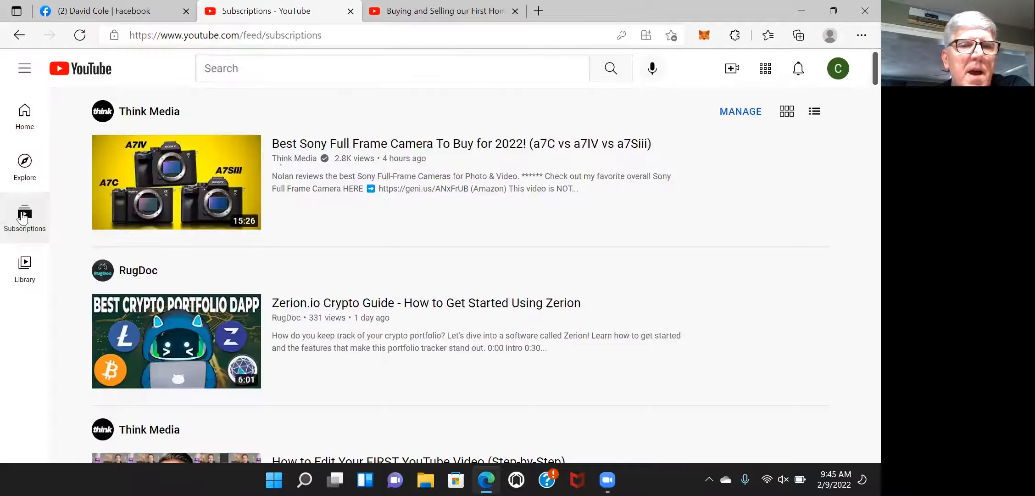
{"action": "mouse_move", "coordinate": [150, 202]}
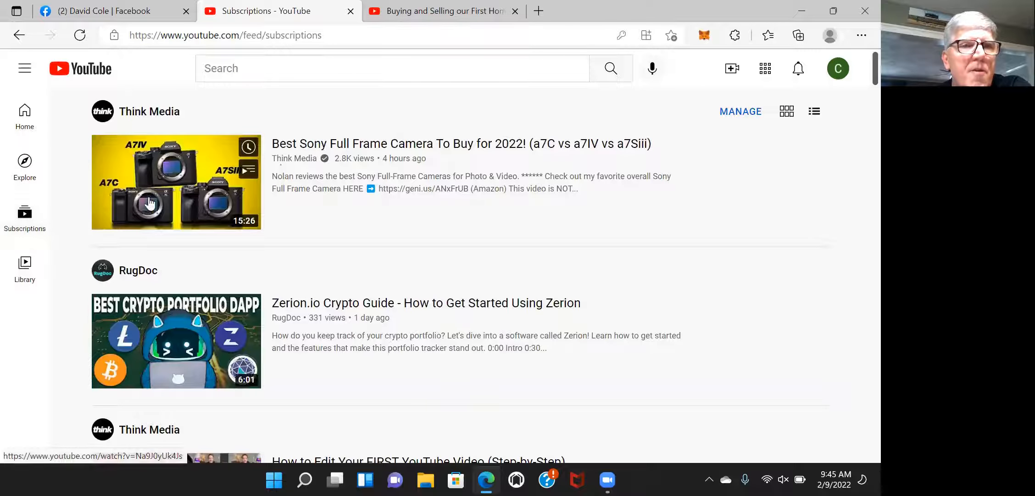
{"action": "mouse_move", "coordinate": [177, 145]}
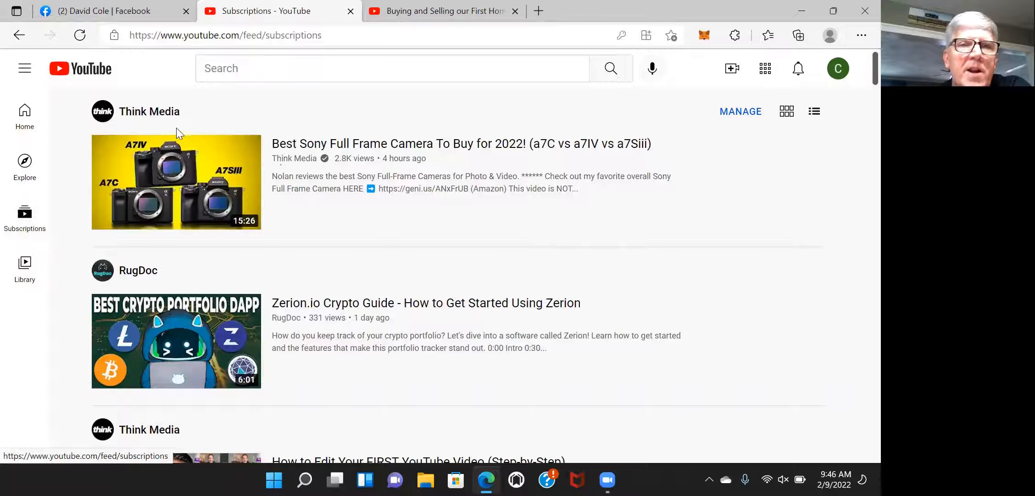
{"action": "mouse_move", "coordinate": [145, 255]}
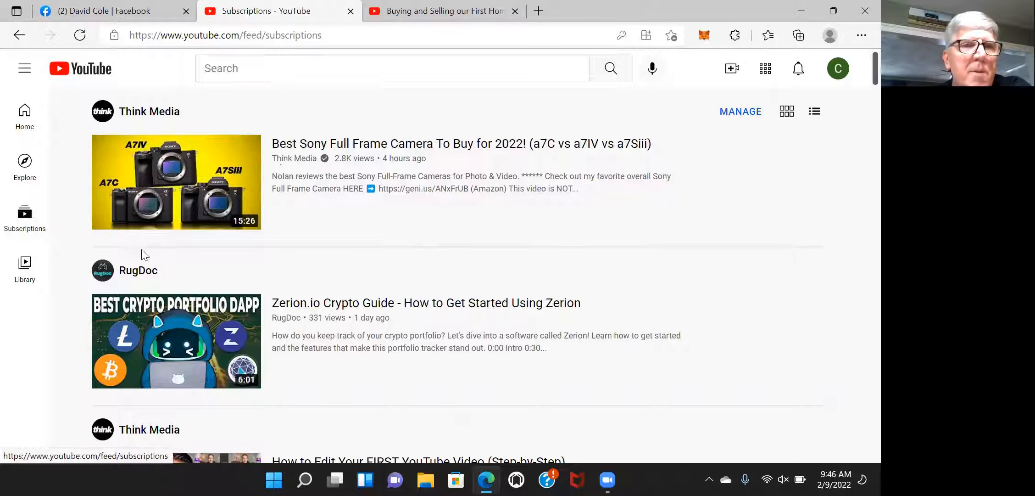
{"action": "mouse_move", "coordinate": [157, 425]}
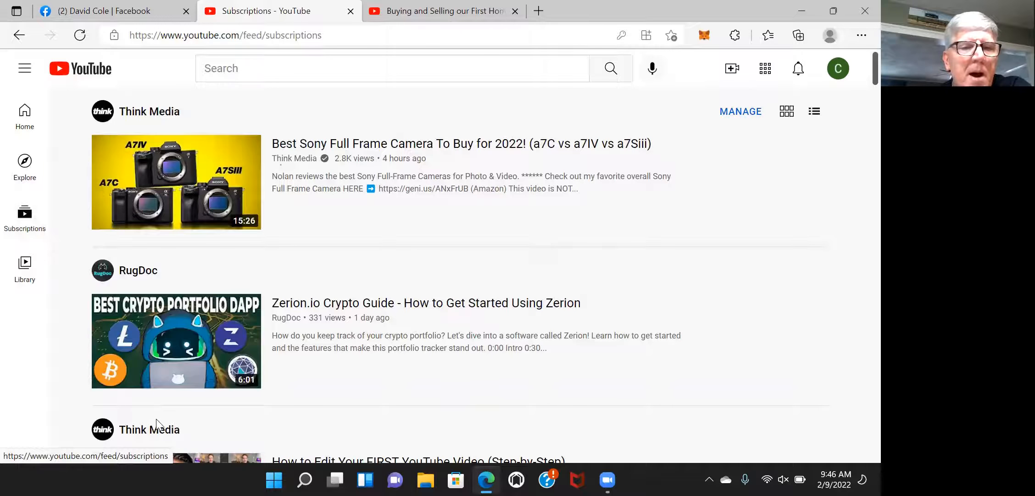
{"action": "mouse_move", "coordinate": [199, 368]}
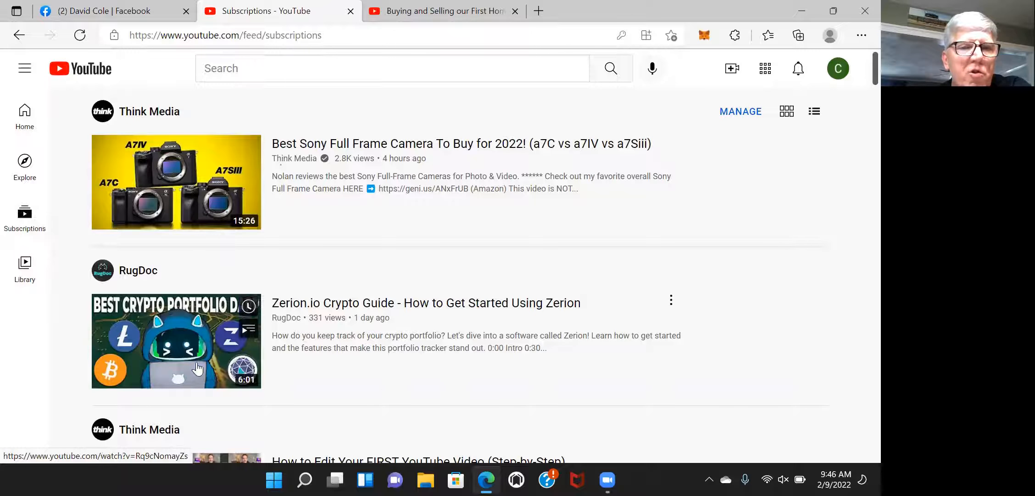
{"action": "mouse_move", "coordinate": [317, 273]}
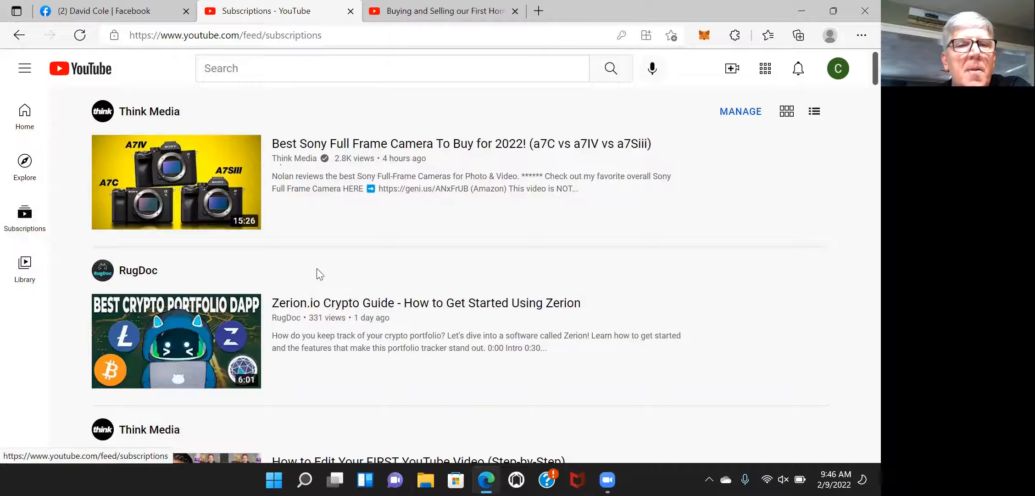